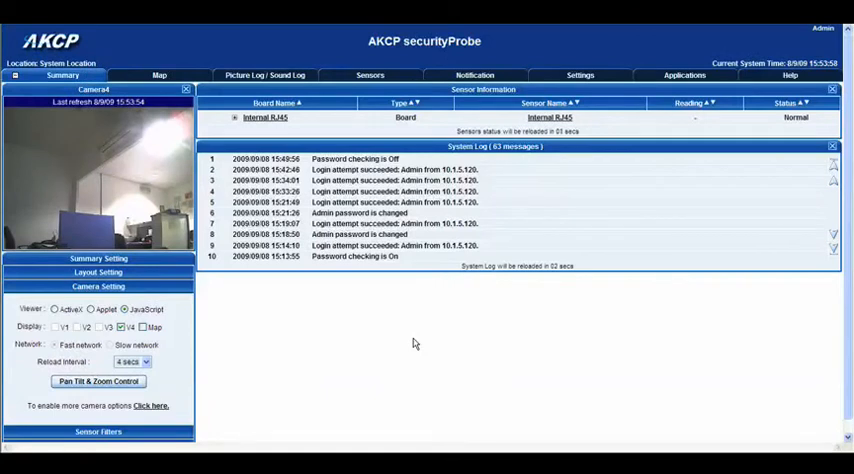
mouse_move(408, 308)
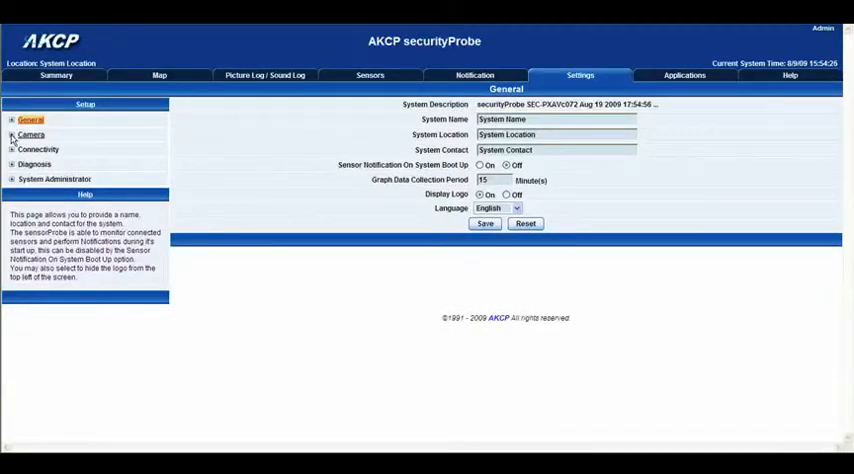
Set the PTZ4 camera type to AKCP PT Camera under Camera > PTZ Controller
left_click(31, 134)
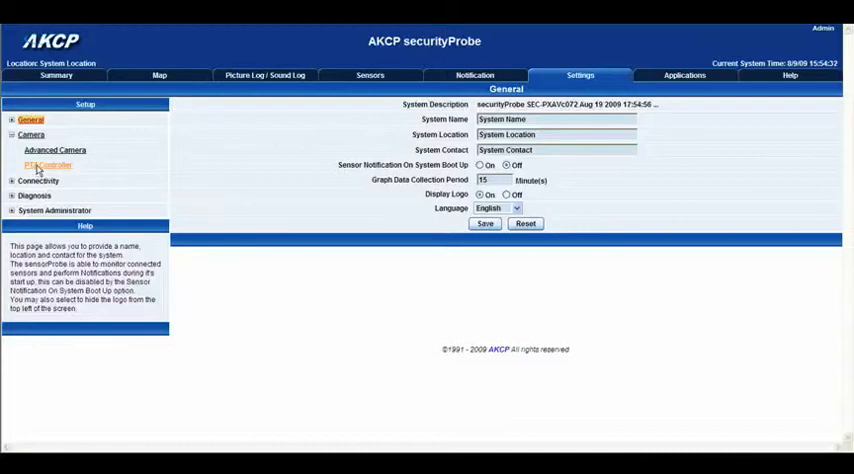
left_click(48, 165)
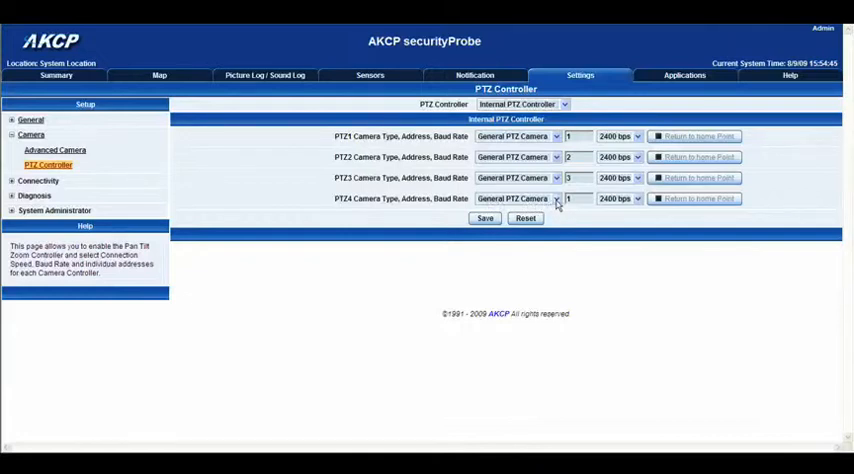
left_click(556, 198)
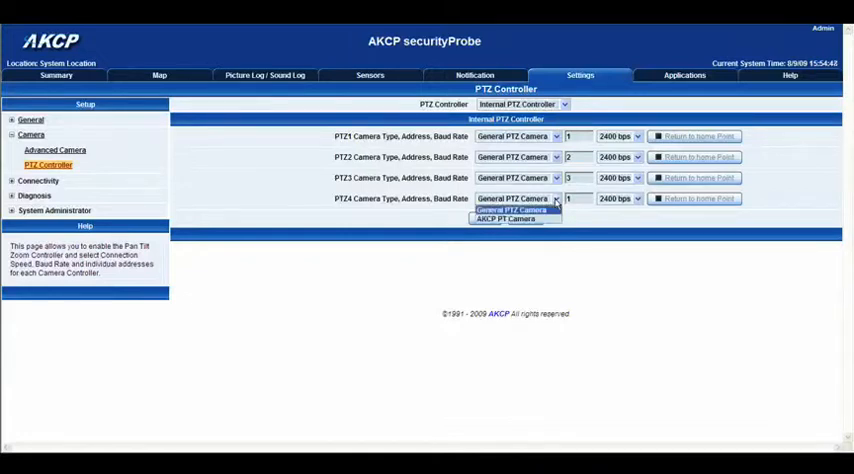
mouse_move(505, 219)
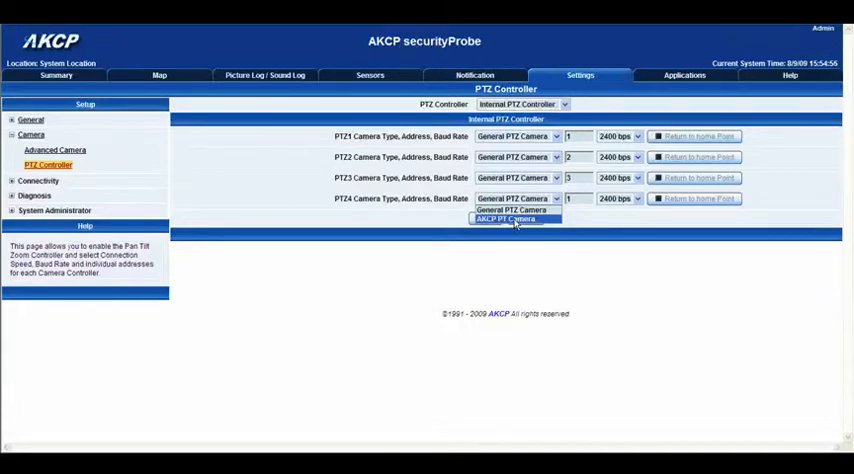
left_click(505, 219)
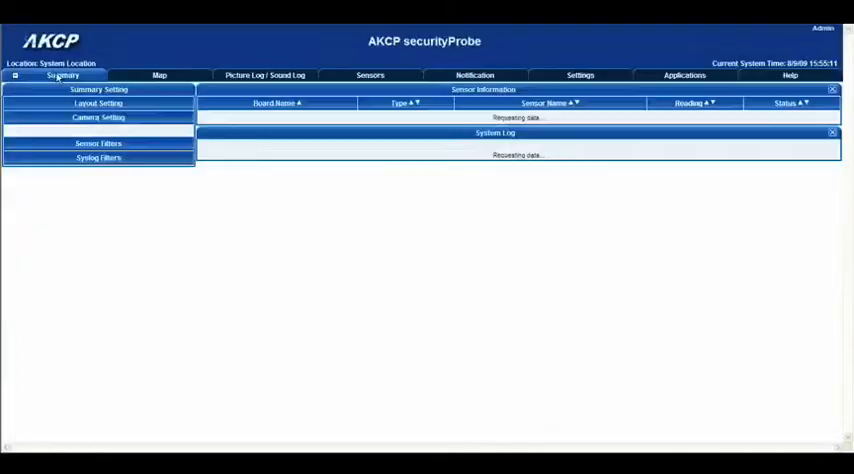
Launch the Pan Tilt & Zoom Control window from Camera Setting
left_click(98, 117)
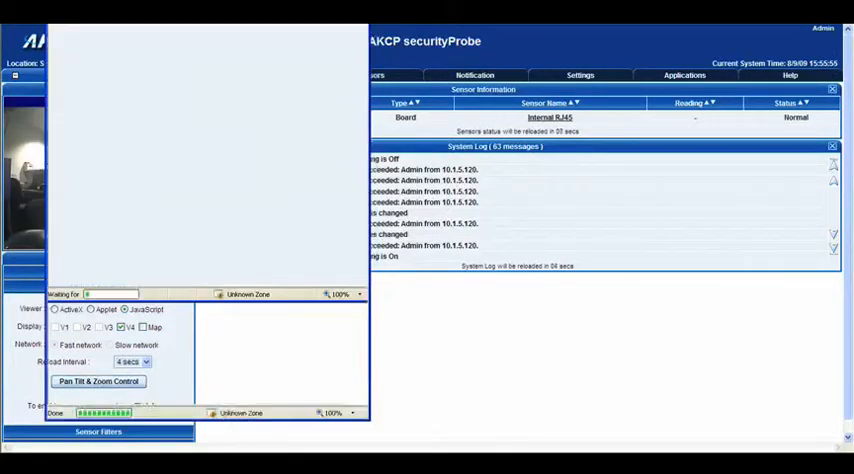
Step, fully raise, fully lower and pan Camera 4, ending at pan 0% and tilt 0%
left_click(99, 381)
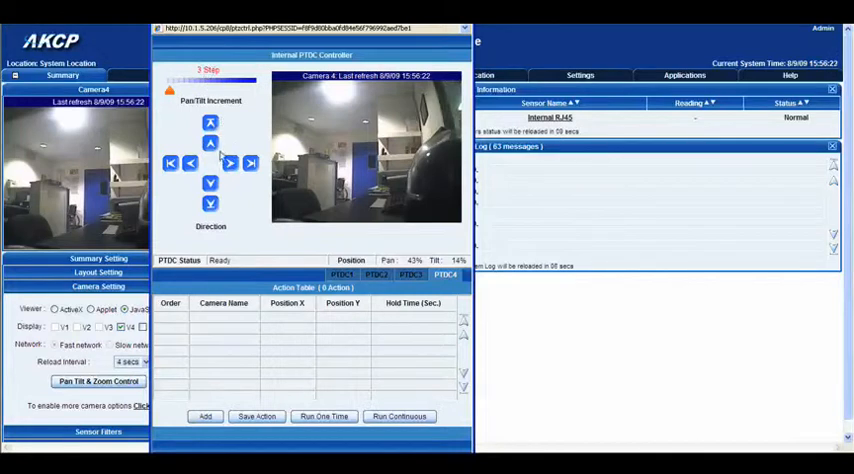
left_click(210, 143)
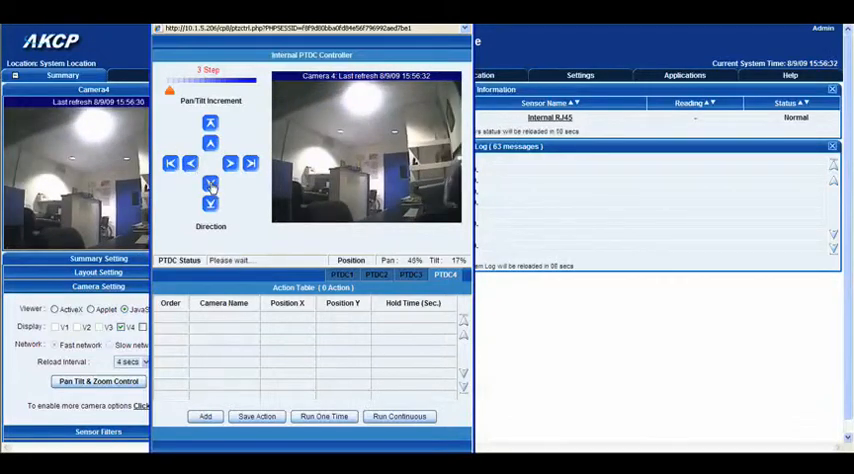
left_click(210, 182)
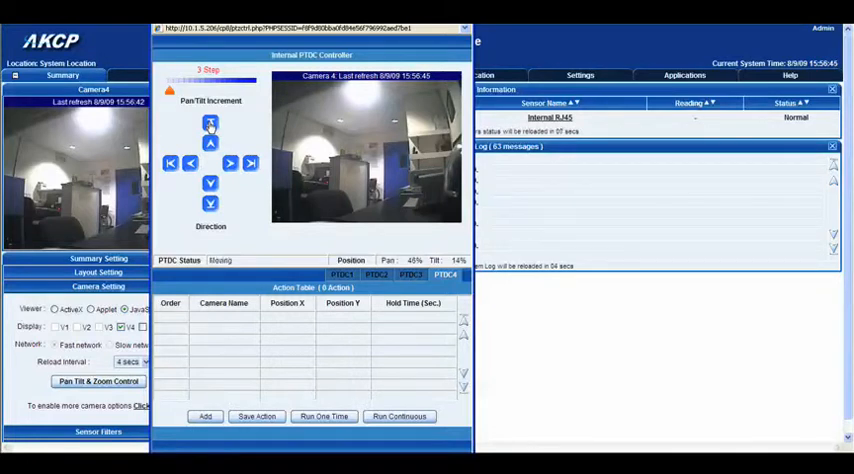
left_click(210, 123)
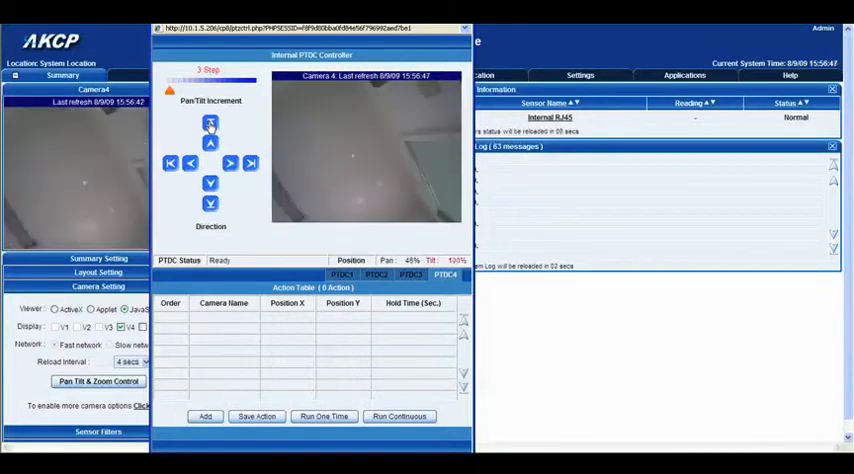
left_click(210, 122)
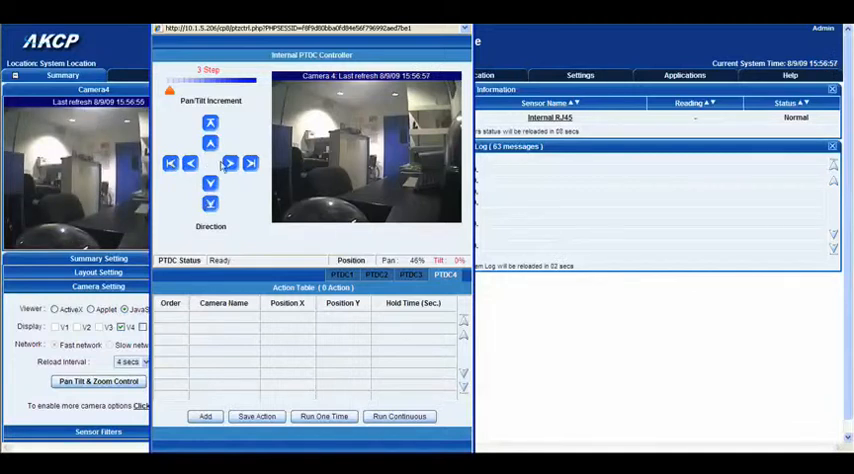
left_click(250, 164)
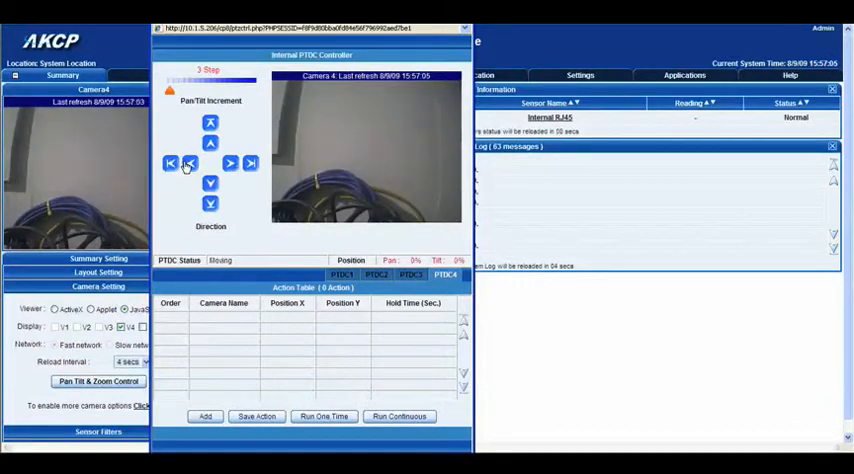
Pan Camera 4 back toward the office, to about pan 34% and tilt 1%
left_click(190, 163)
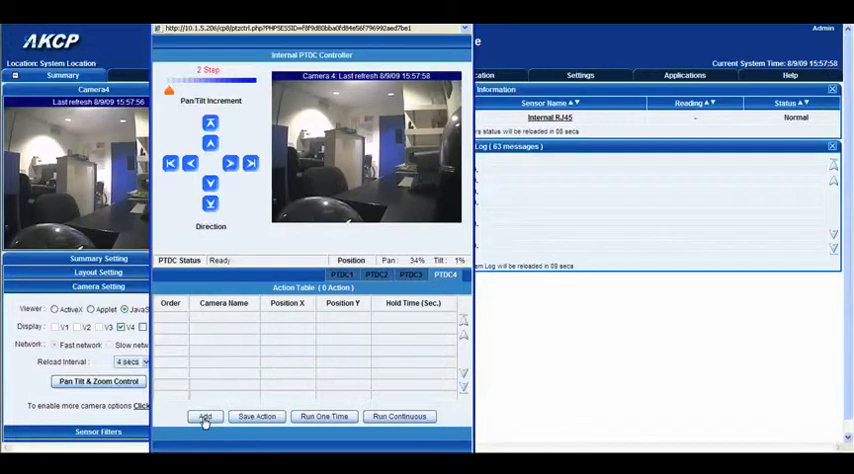
Save positions 36/11 and 49/5 to Camera 4's action table, 5 seconds each
left_click(204, 416)
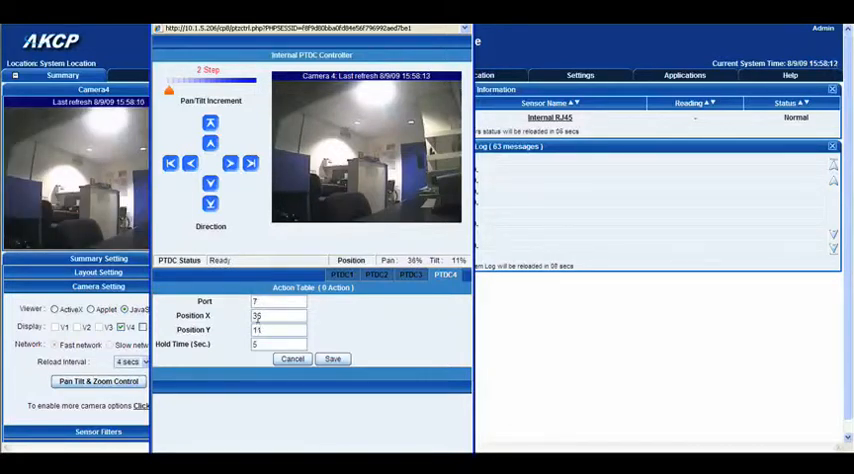
left_click(332, 359)
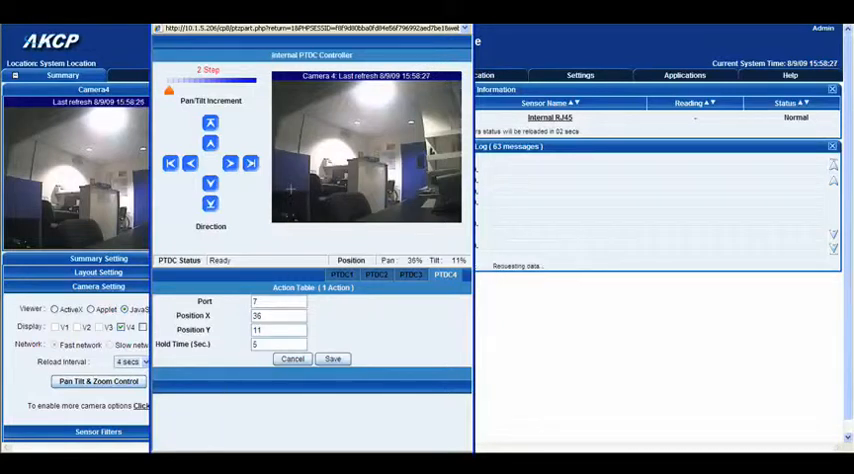
left_click(229, 163)
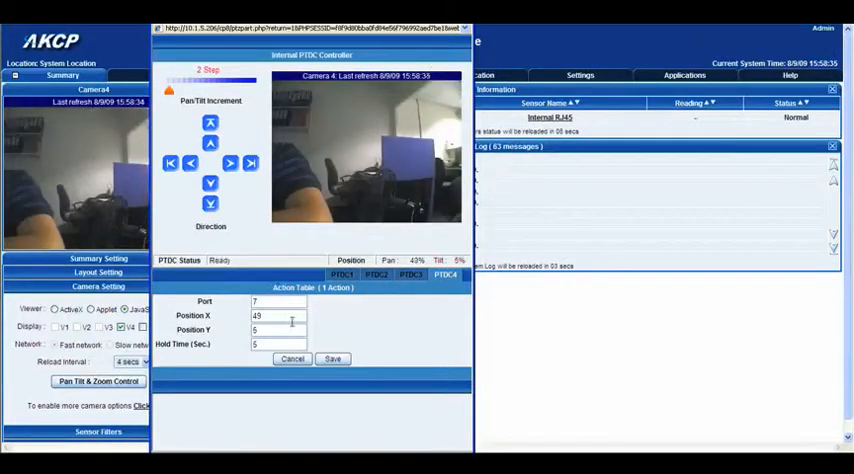
left_click(333, 358)
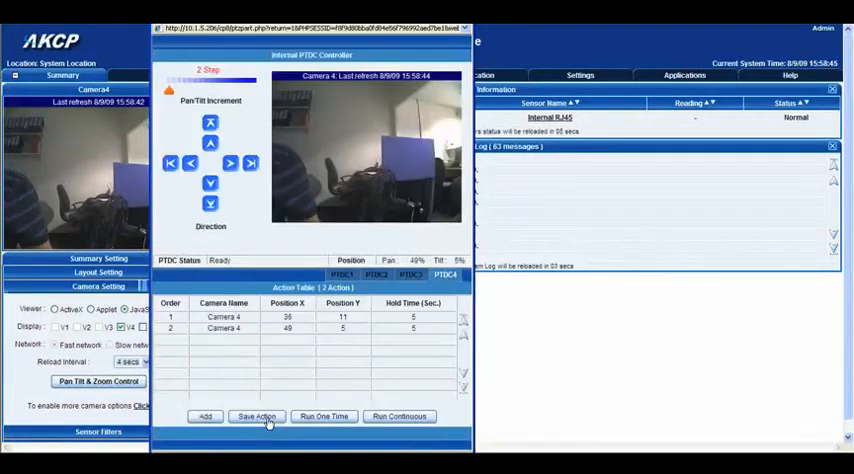
Save the two-position action table and start it running in a continuous loop
left_click(399, 416)
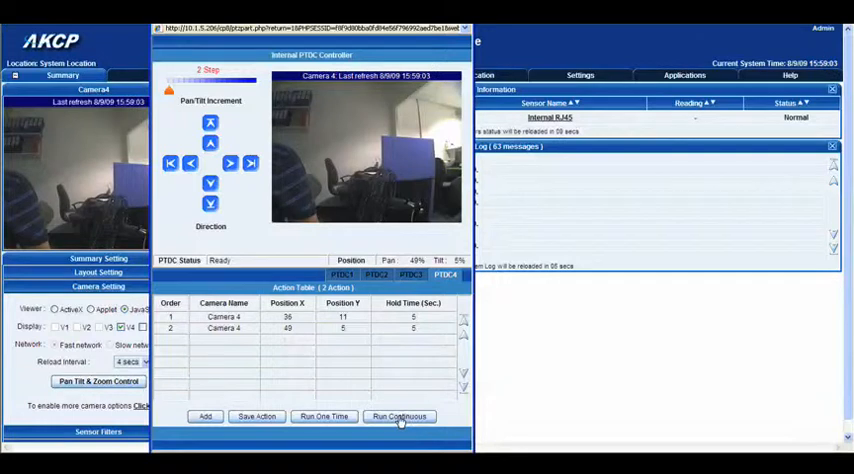
left_click(399, 416)
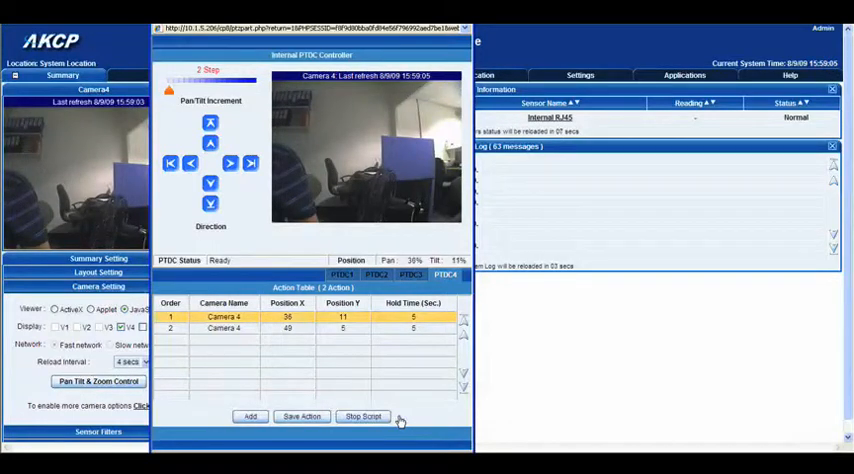